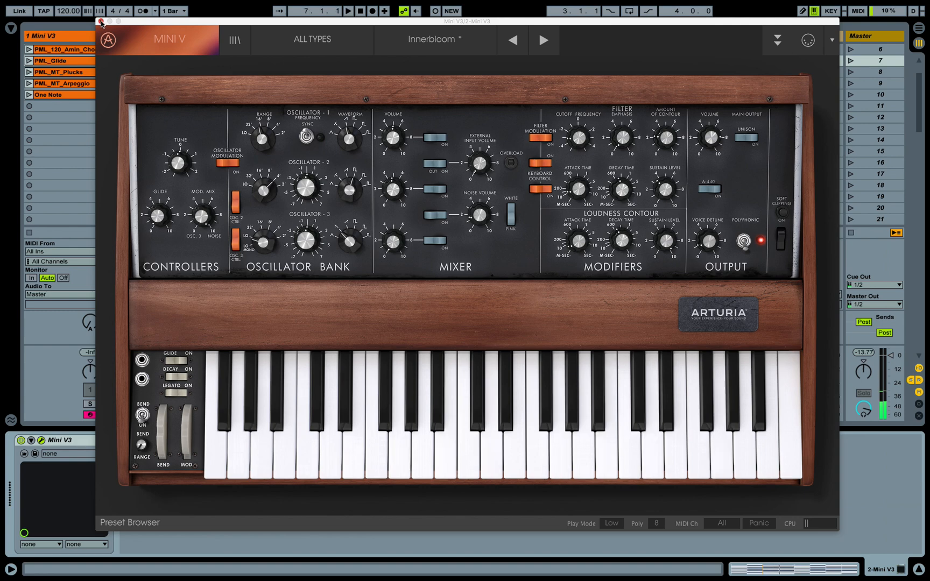
- Close the Innerbloom synth window to return to the Session View tracks
left_click(101, 21)
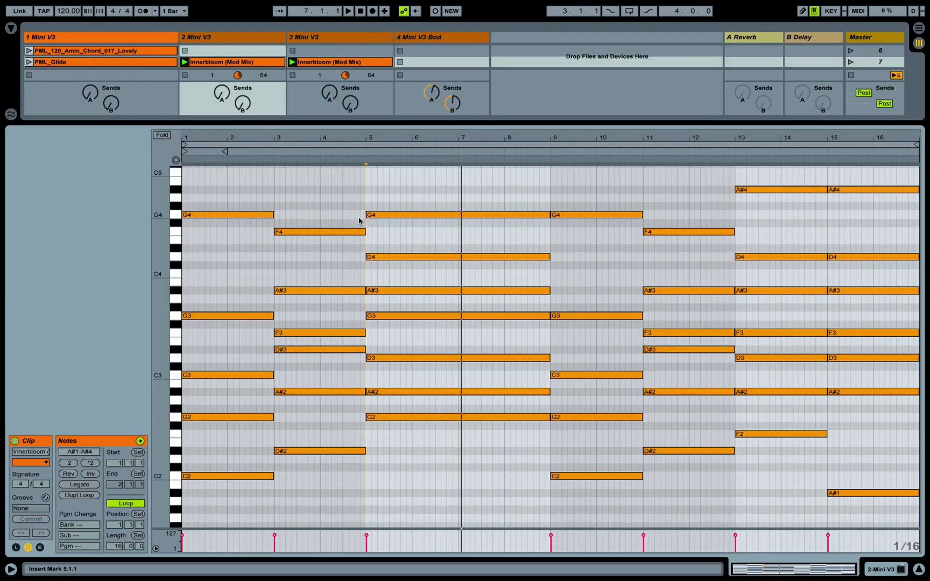
mouse_move(274, 486)
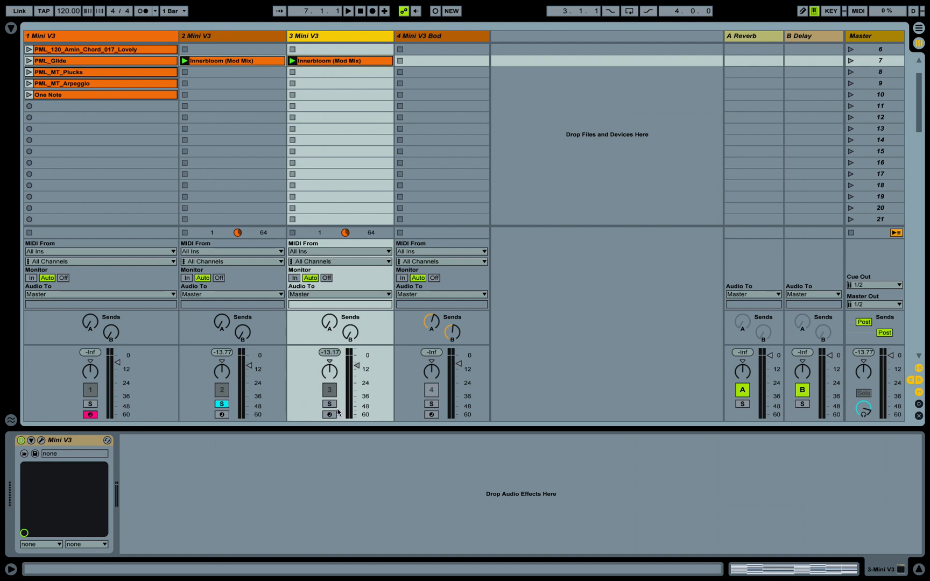
- Bring up the Mini V window for the third track showing the Blank preset
left_click(330, 404)
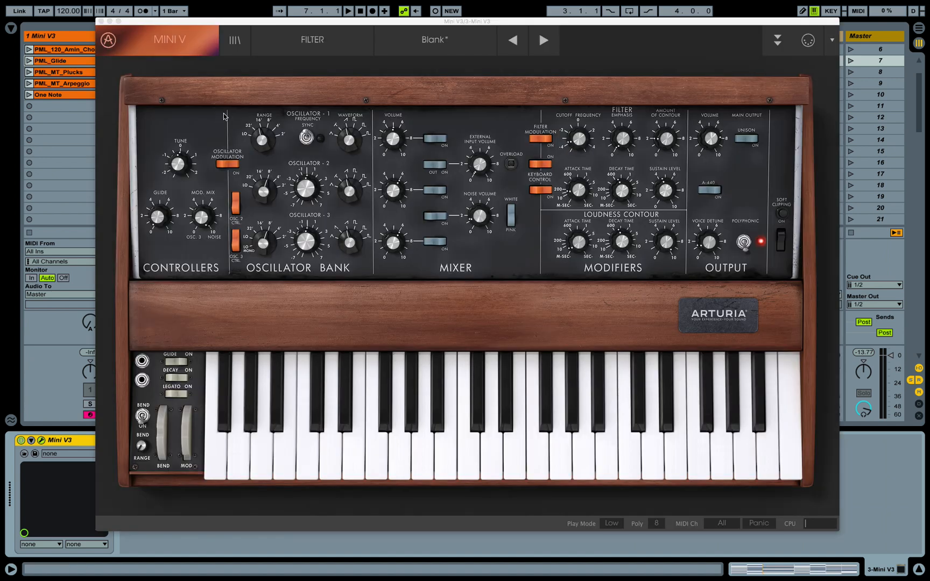
left_click(235, 40)
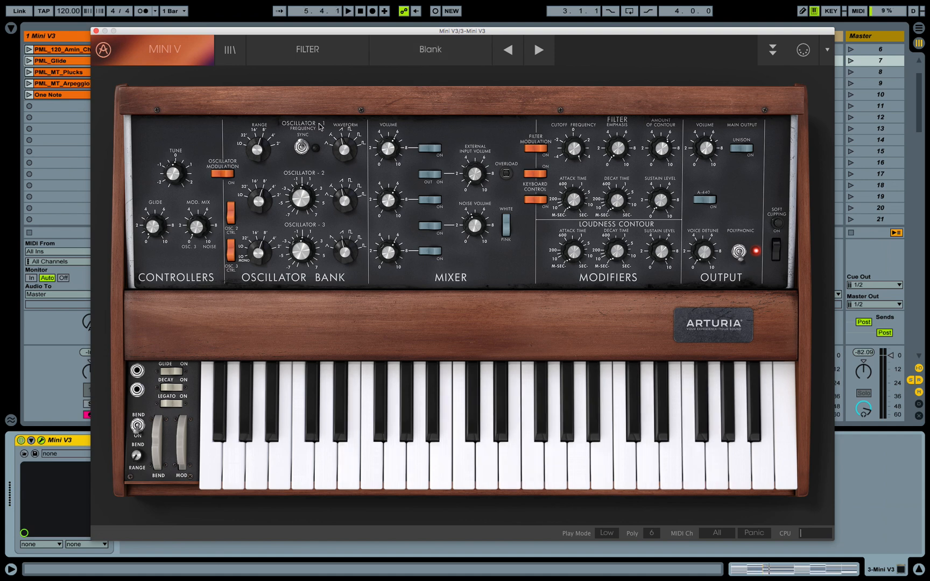
mouse_move(373, 151)
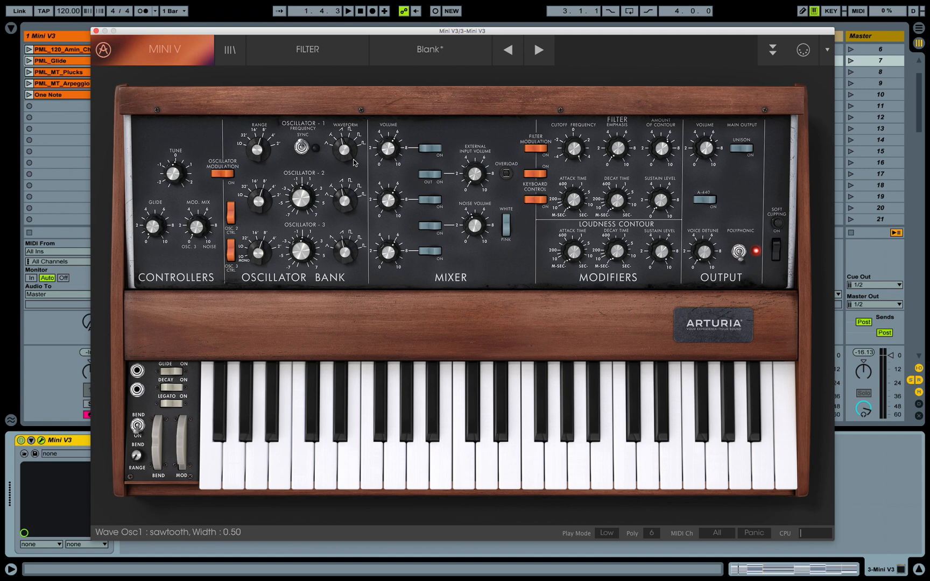
mouse_move(354, 159)
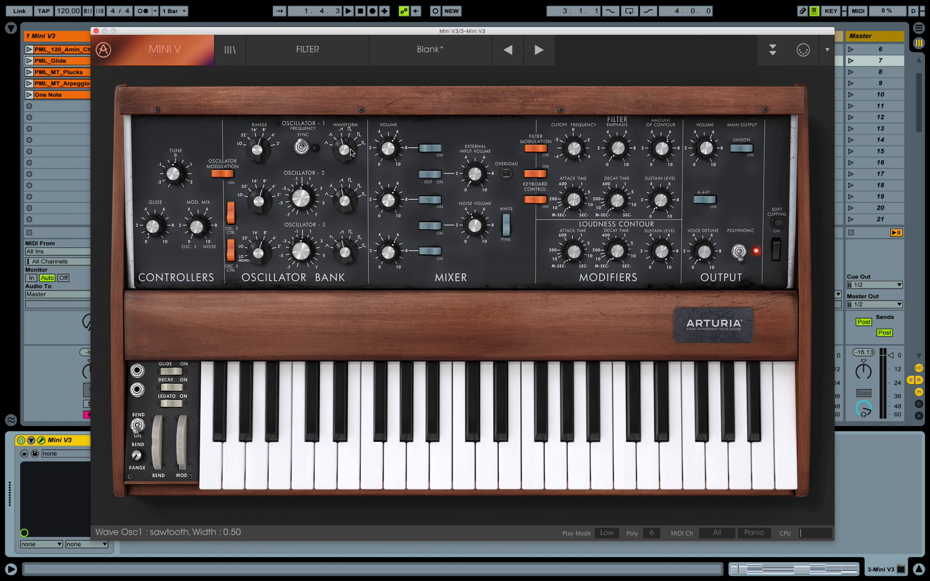
mouse_move(358, 149)
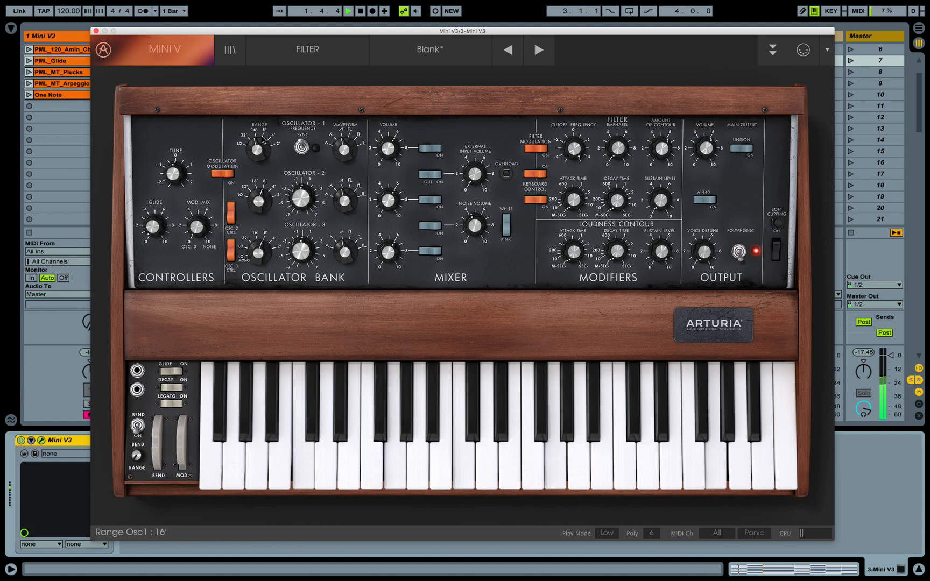
- Play the chord clip to hear oscillator 1's sawtooth at 16' range
left_click(353, 11)
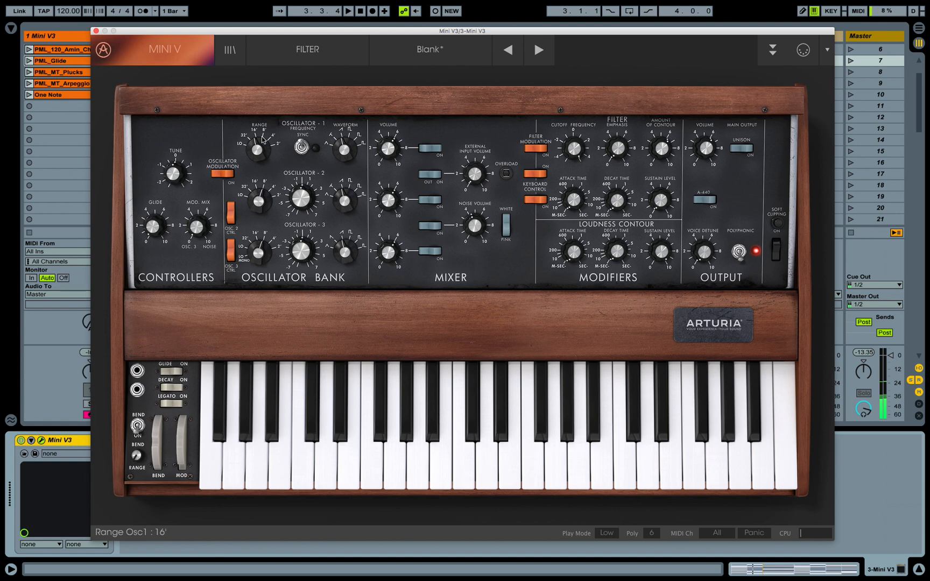
mouse_move(318, 135)
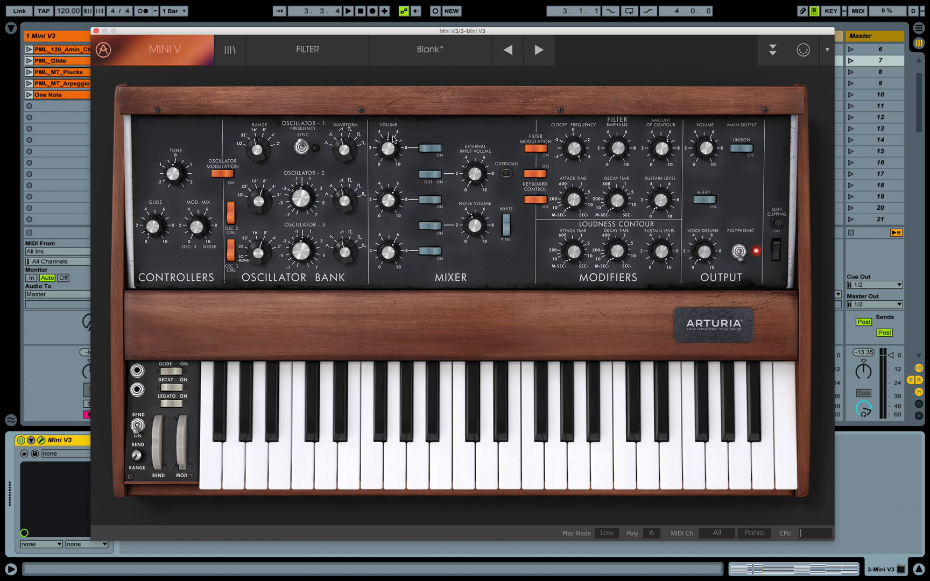
- Raise the filter cutoff fully open to 20000 Hz
left_click(353, 10)
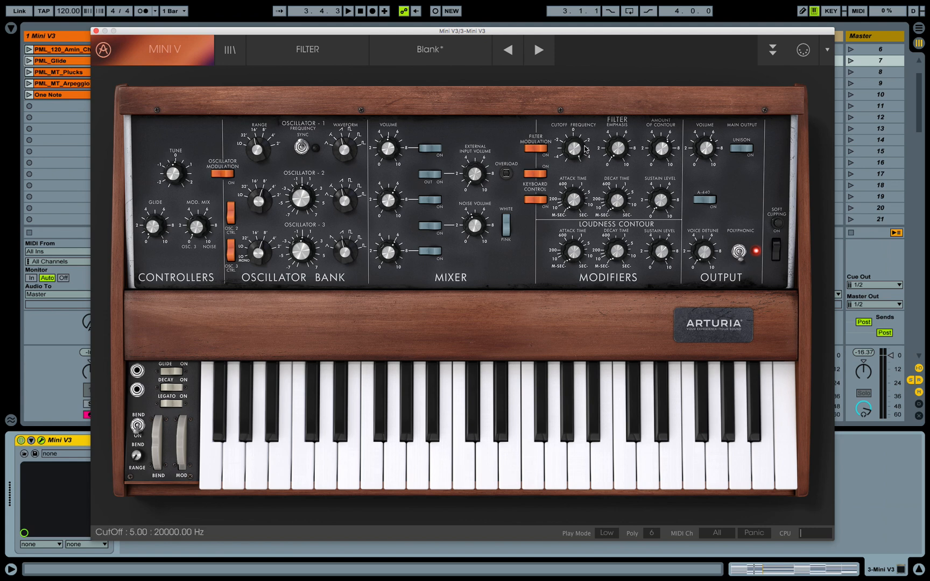
mouse_move(575, 150)
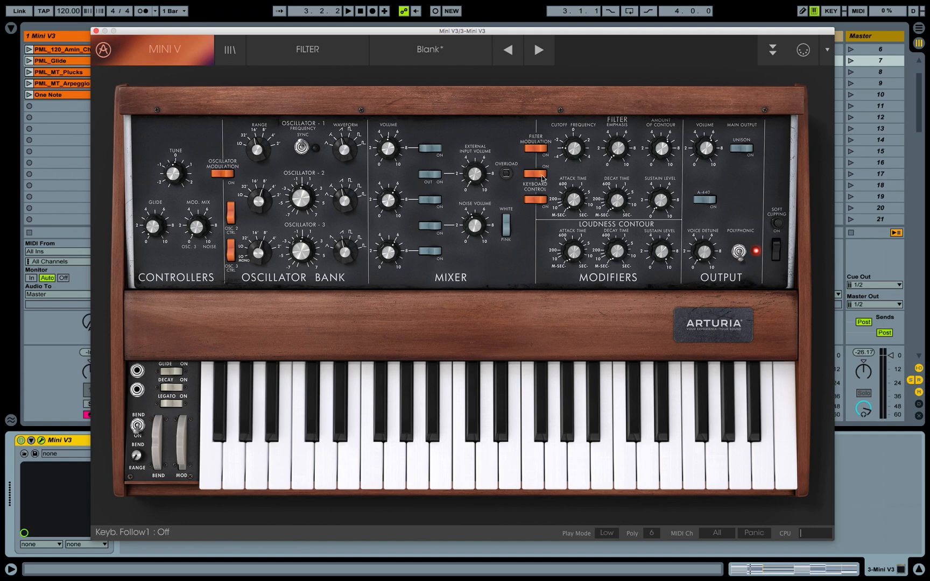
- Switch the filter's Keyb. Follow1 to Off so cutoff stops tracking notes
left_click(536, 204)
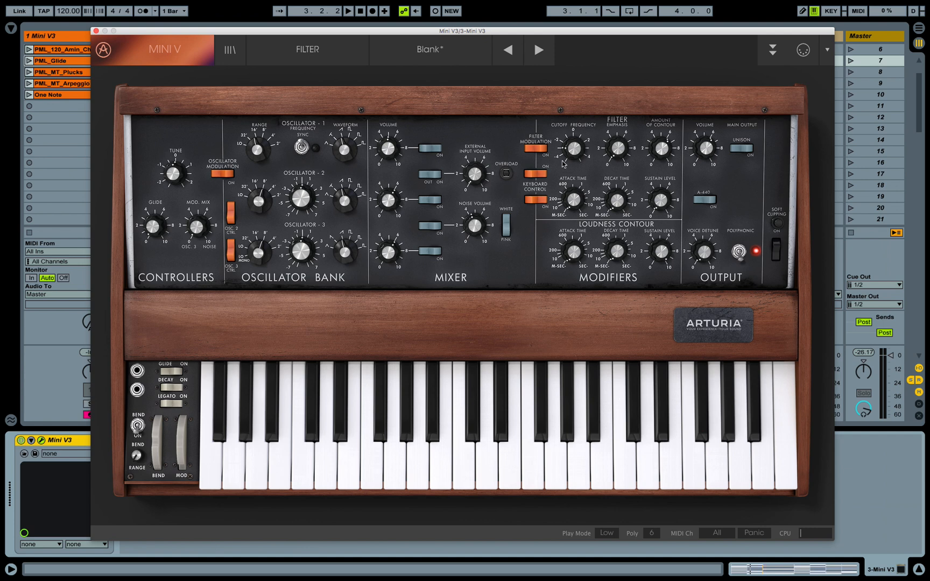
mouse_move(407, 413)
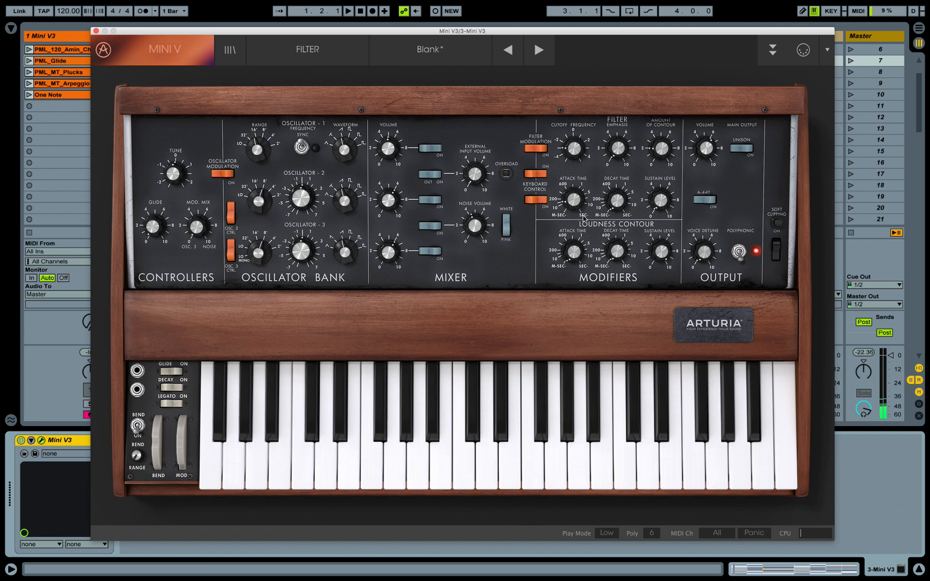
mouse_move(646, 251)
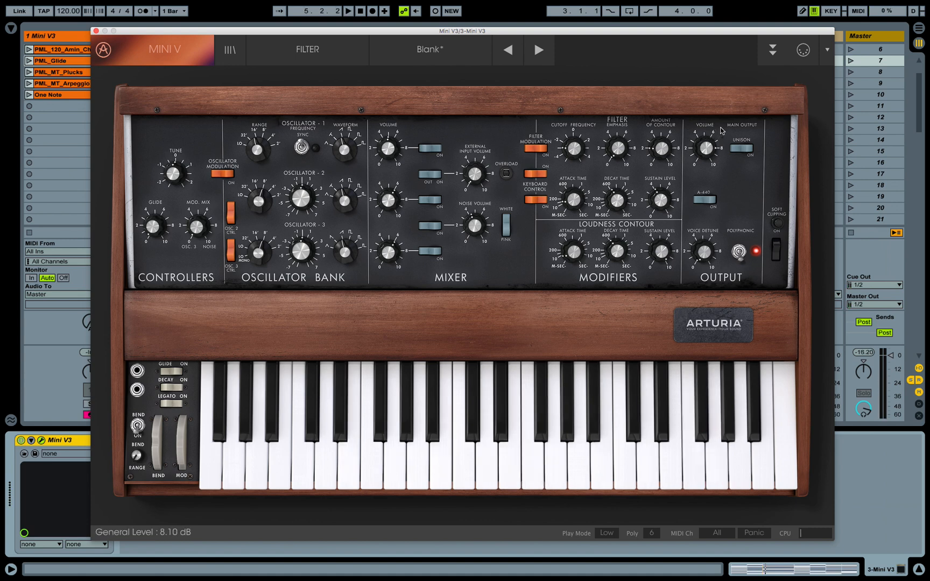
mouse_move(727, 153)
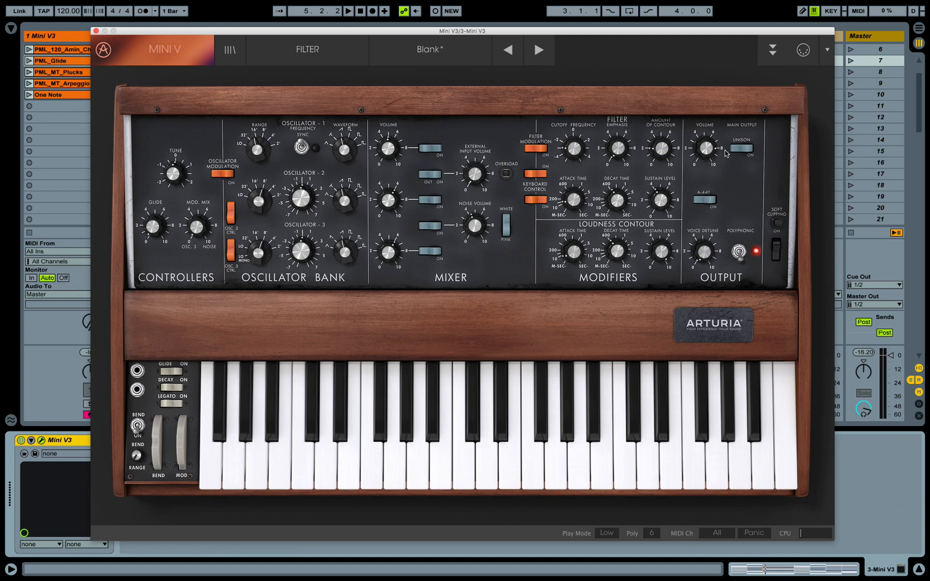
- Raise the output volume until General Level reads 8.10 dB
left_click(353, 10)
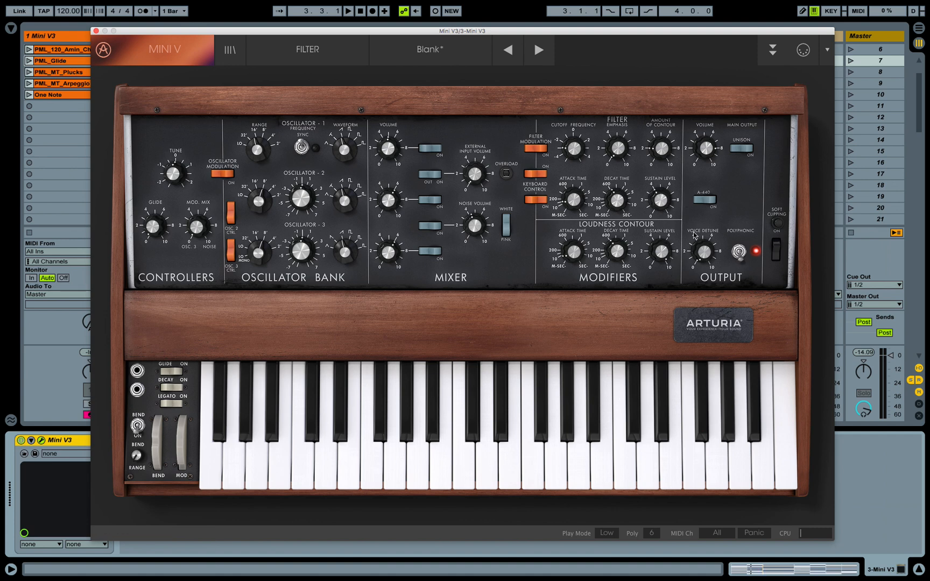
mouse_move(706, 291)
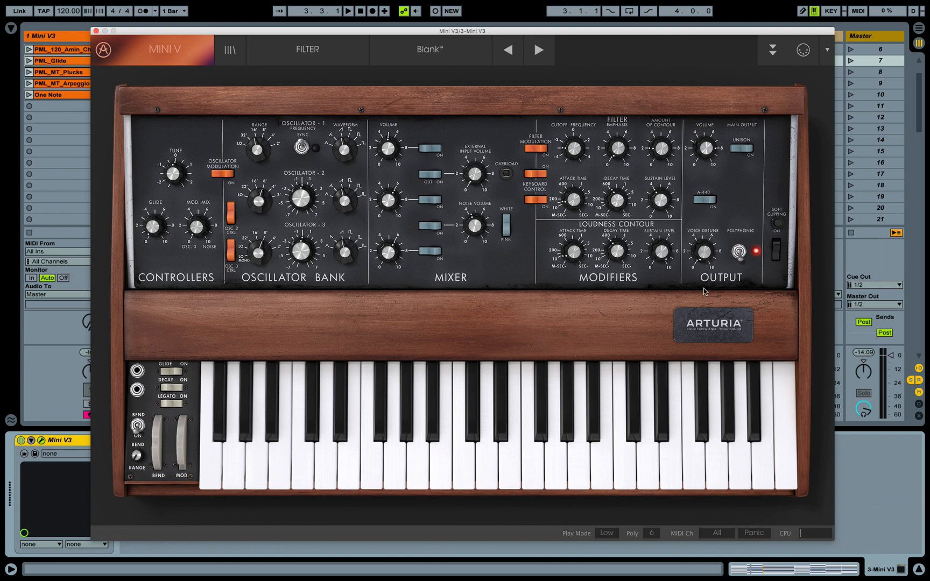
mouse_move(706, 250)
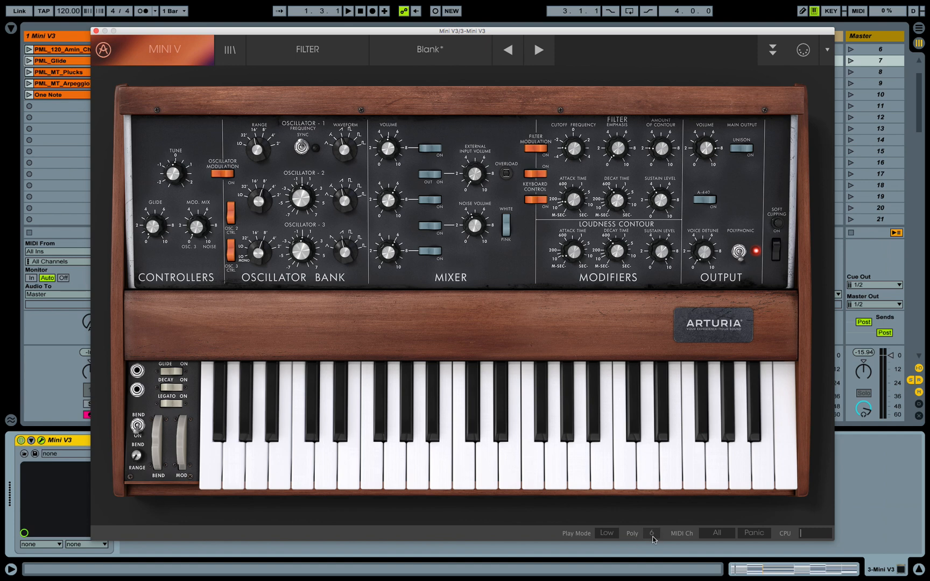
- Set polyphony to 8 voices from the Poly list
left_click(652, 533)
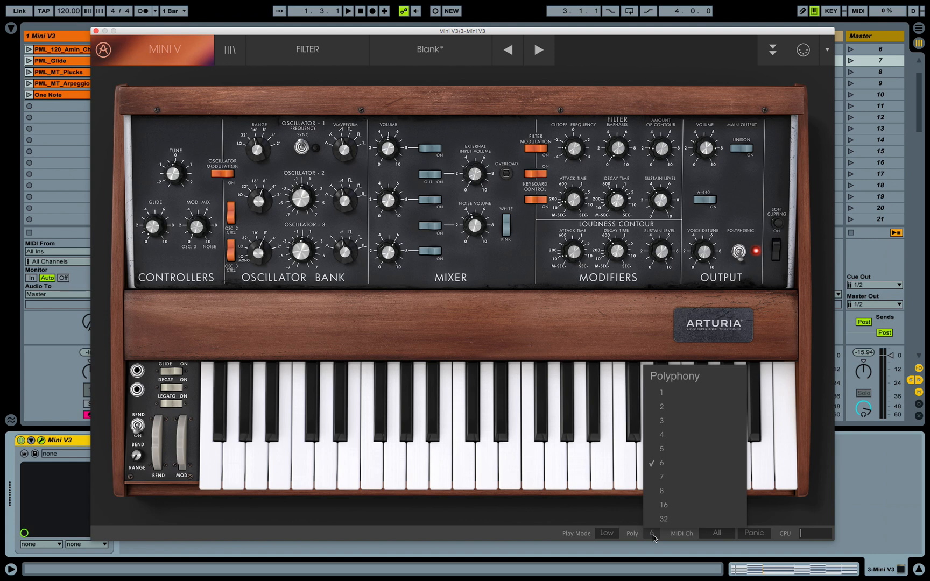
left_click(662, 490)
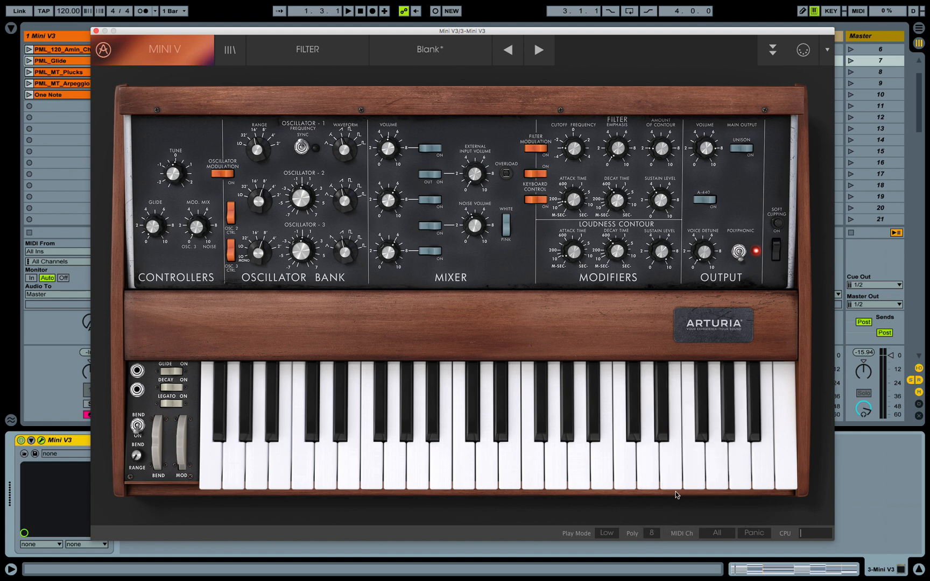
mouse_move(715, 414)
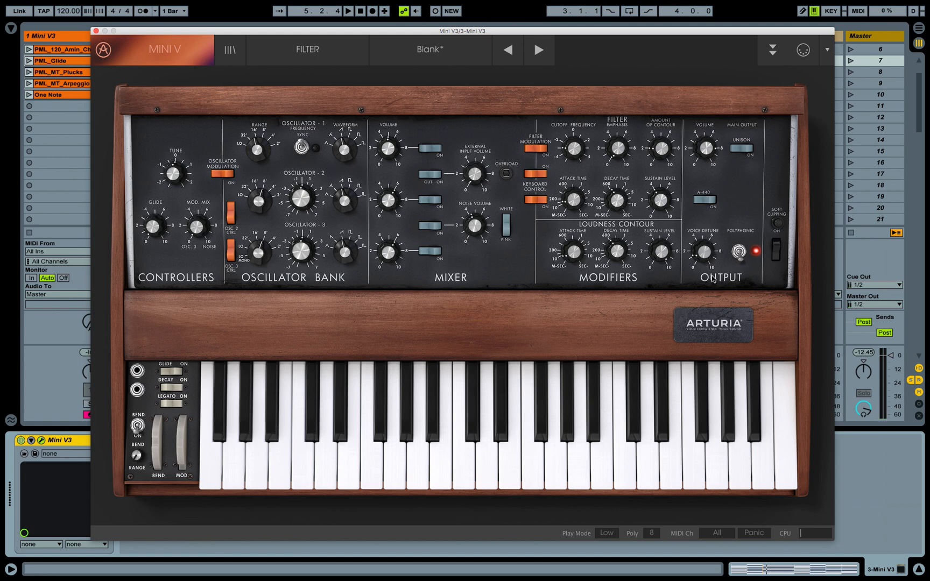
mouse_move(534, 229)
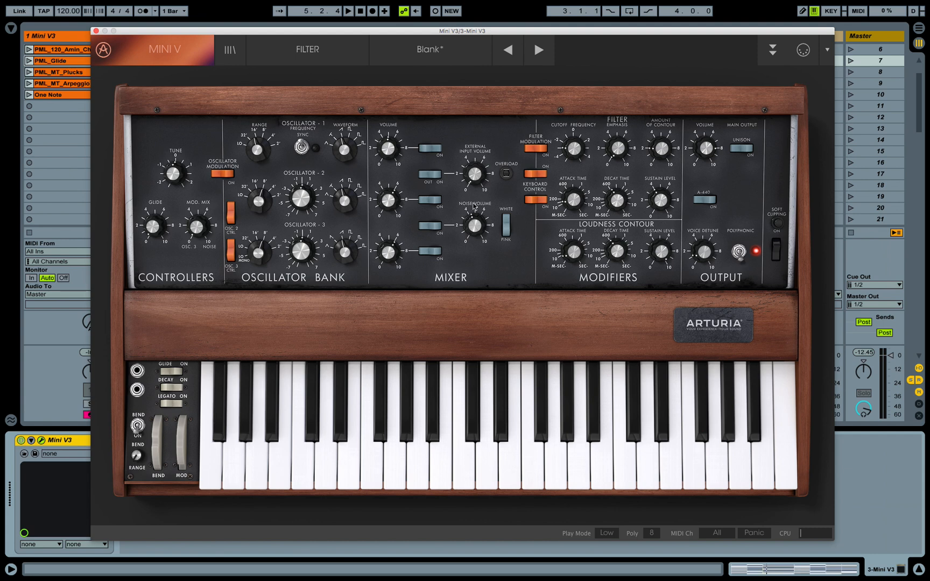
mouse_move(465, 224)
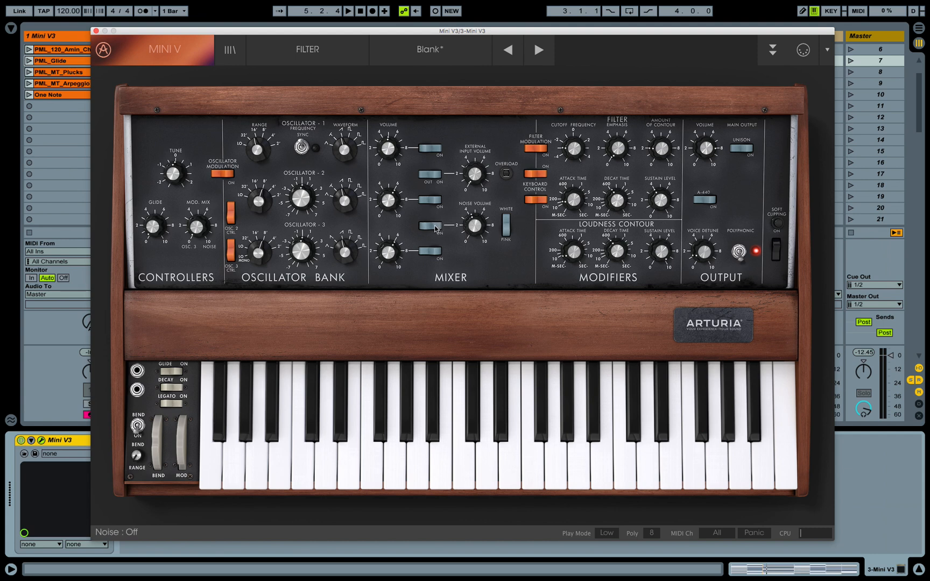
- Switch the noise source into the mix and set its level to about -19.76 dB
left_click(435, 233)
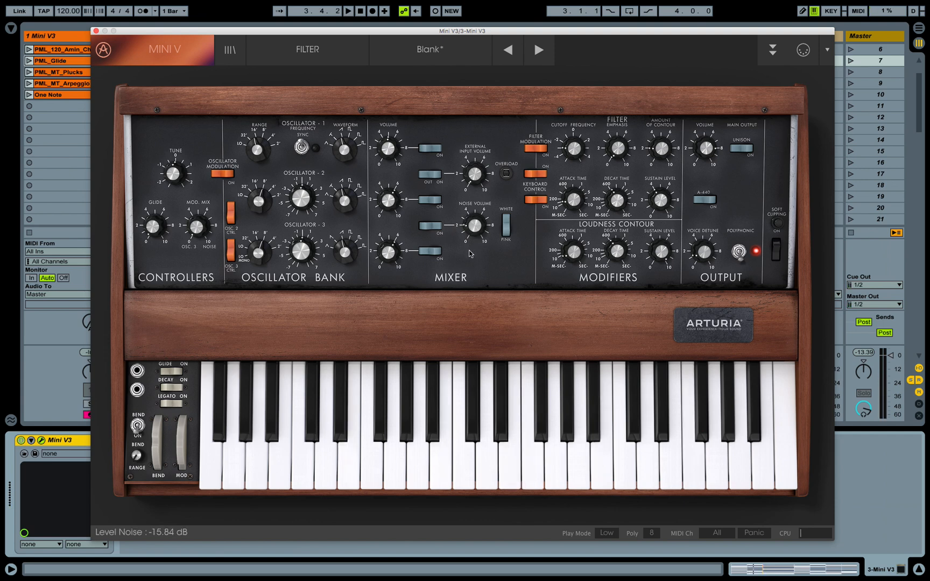
left_click(351, 11)
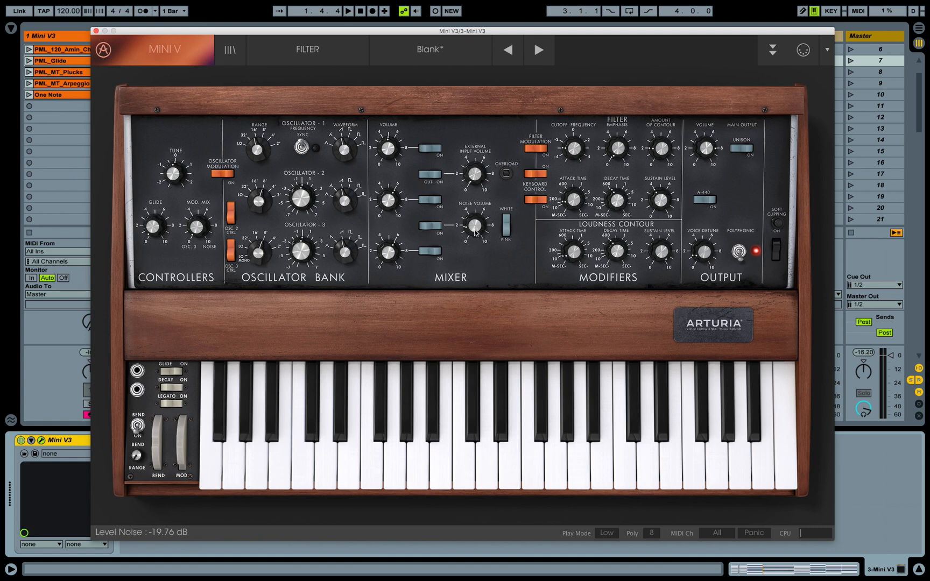
left_click(349, 11)
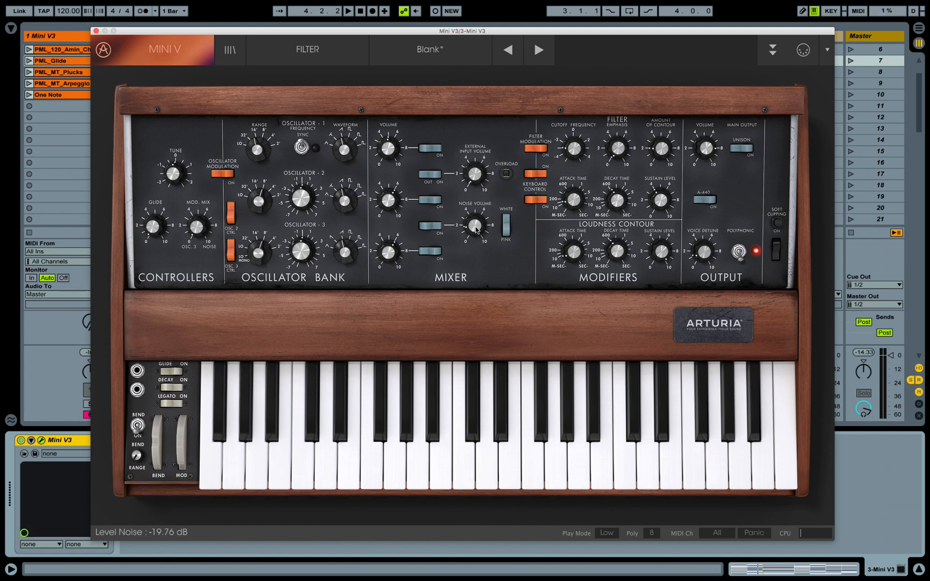
mouse_move(478, 239)
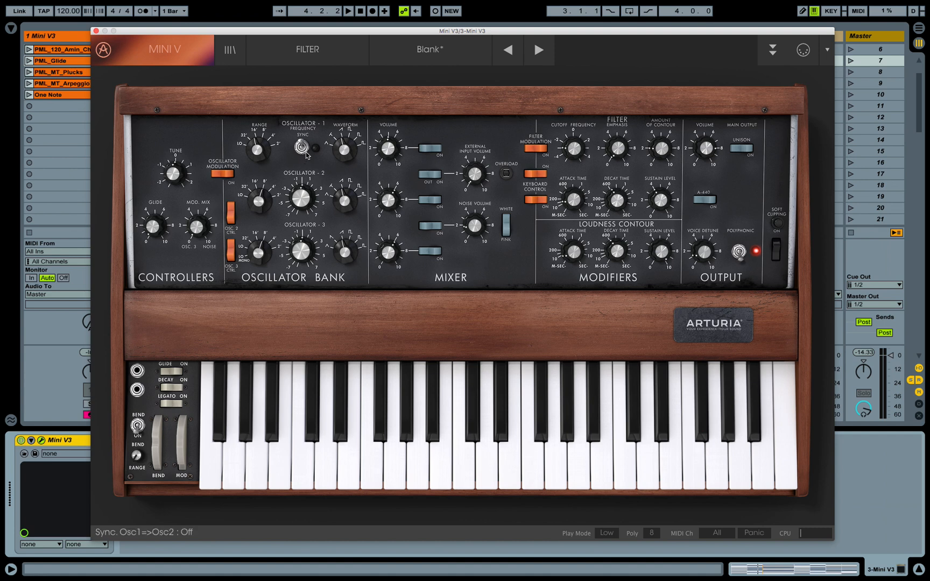
mouse_move(310, 163)
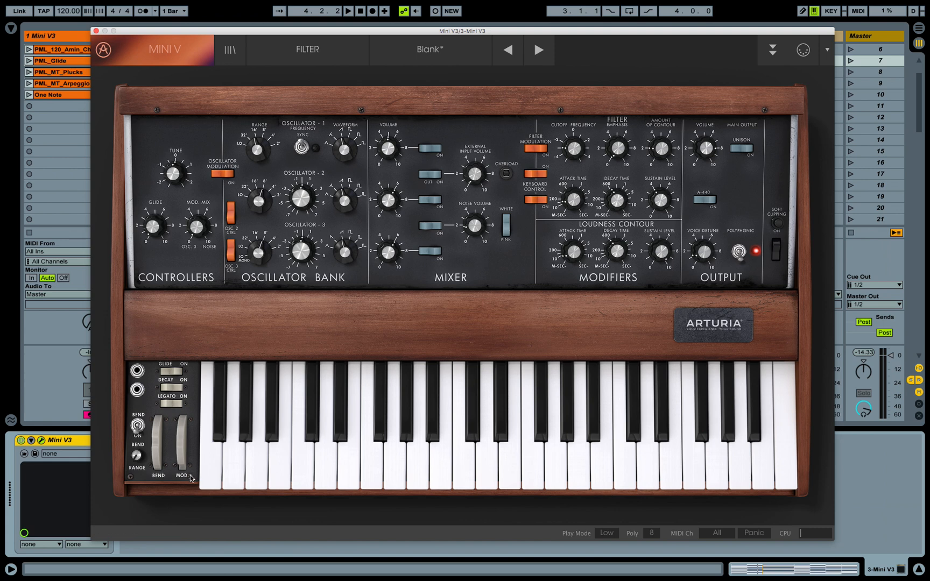
mouse_move(289, 351)
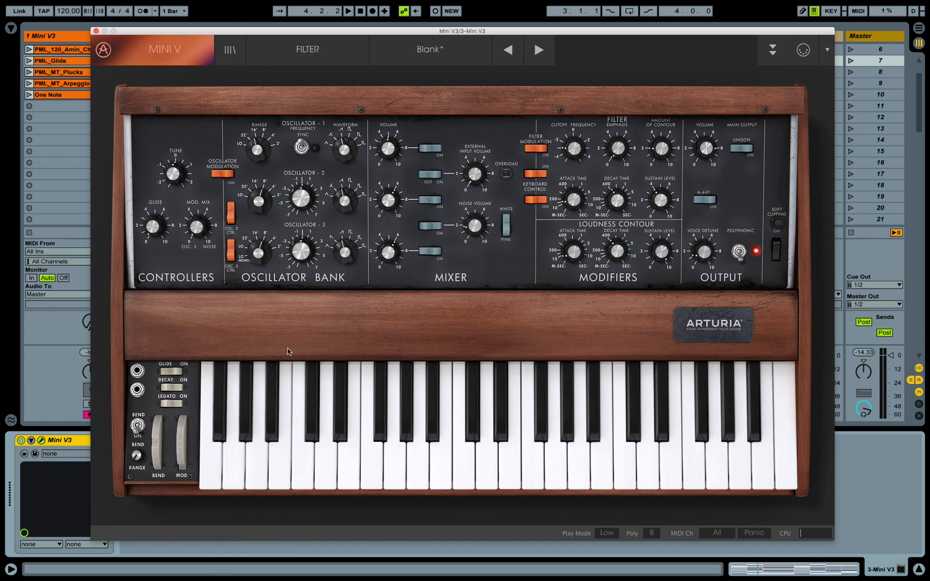
mouse_move(275, 237)
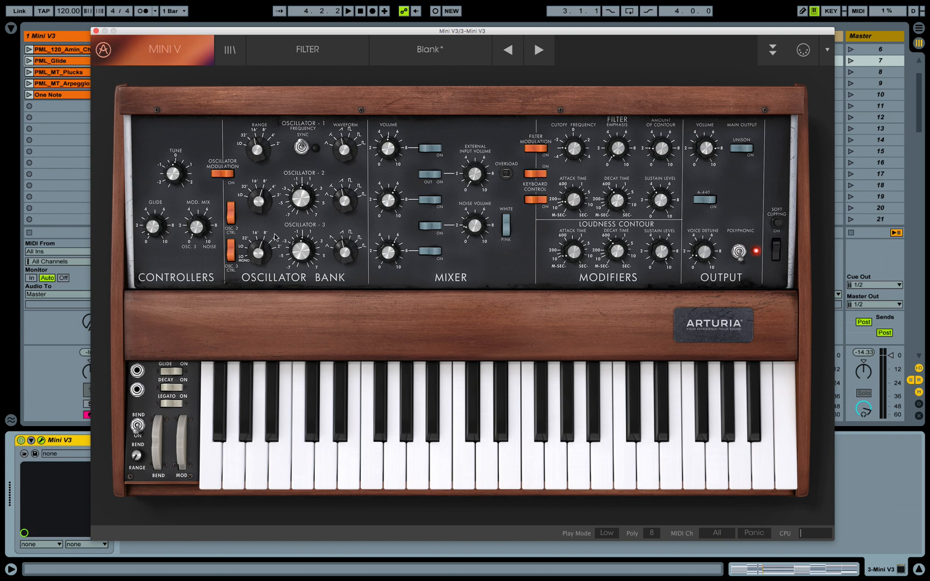
mouse_move(279, 149)
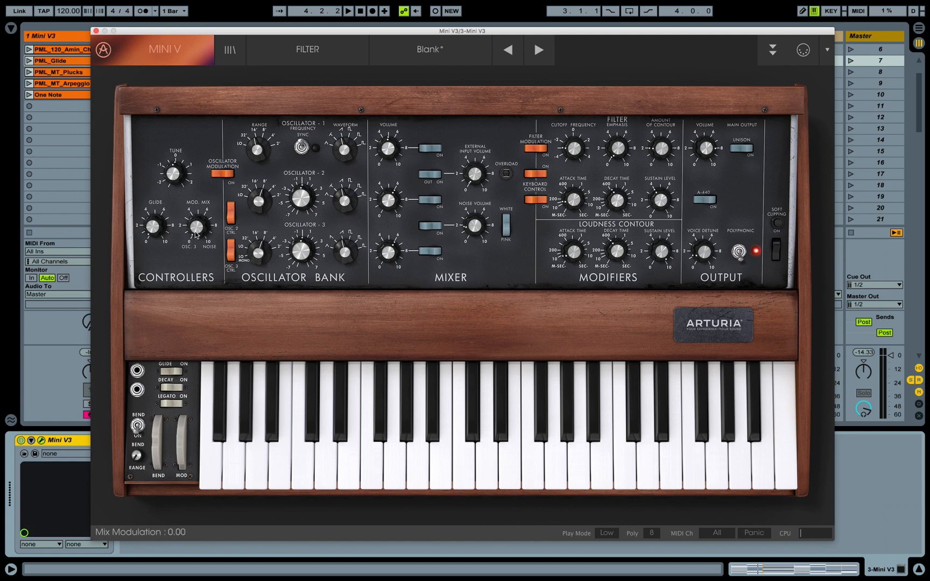
mouse_move(308, 260)
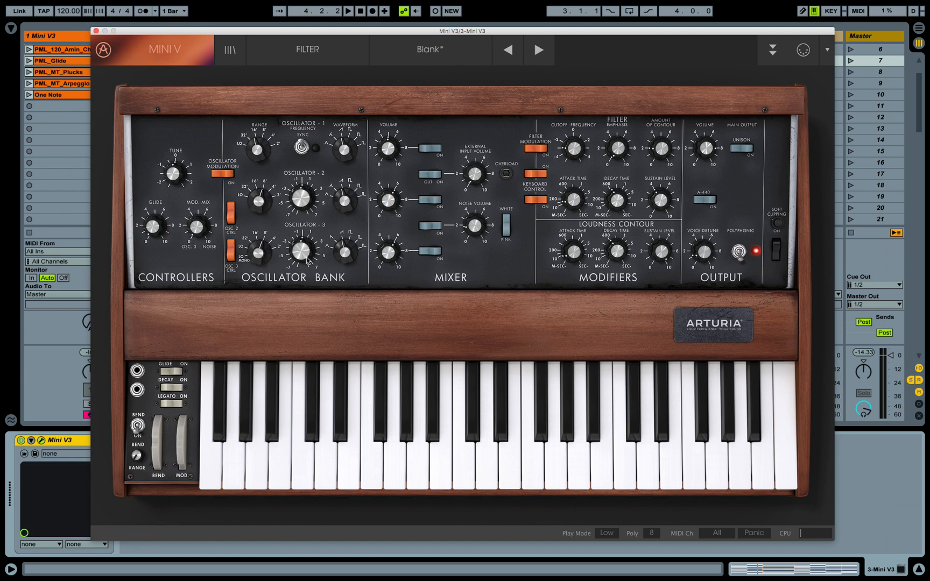
mouse_move(378, 237)
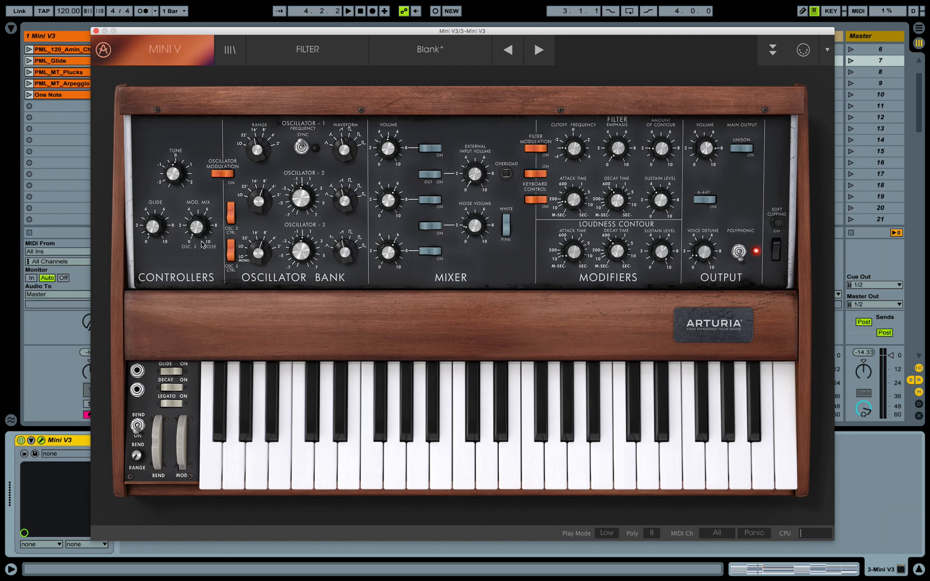
mouse_move(460, 224)
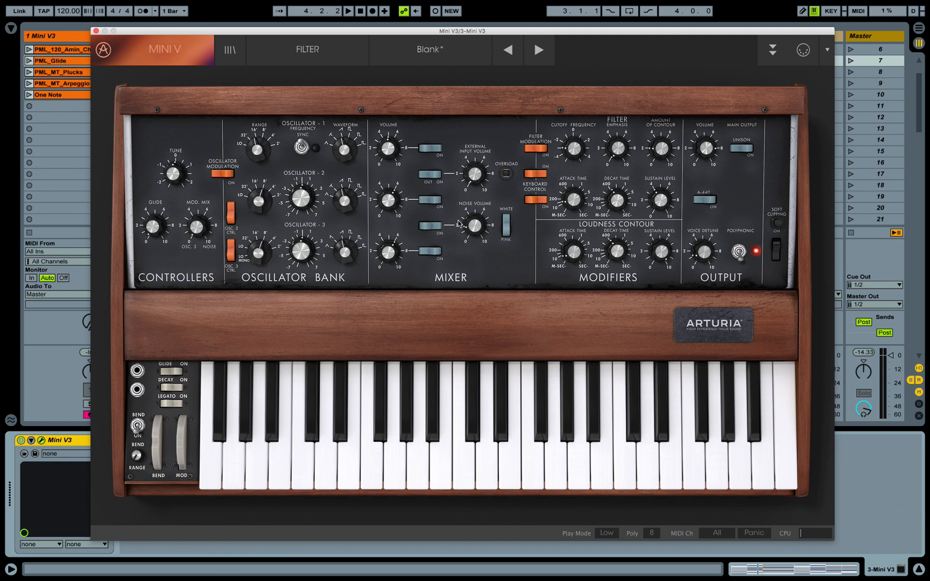
mouse_move(204, 227)
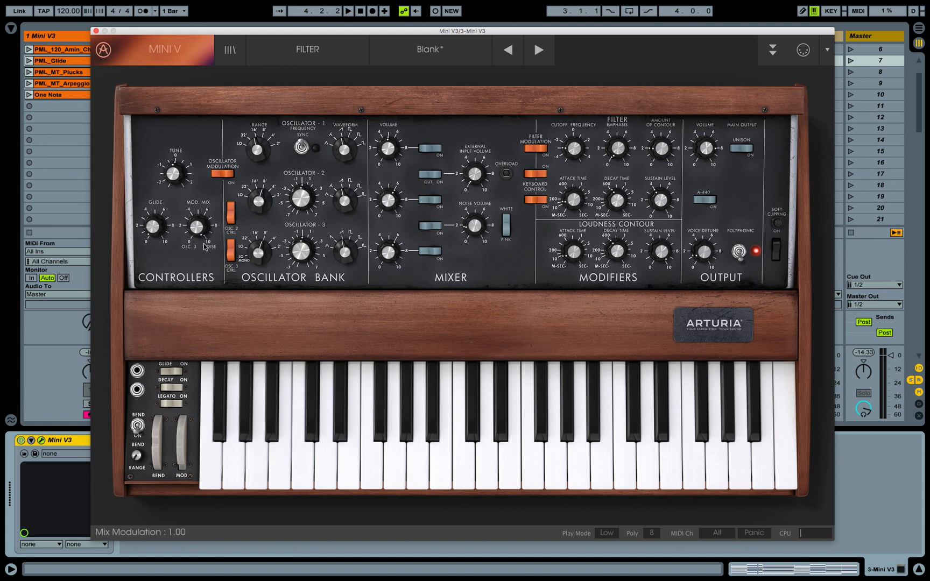
mouse_move(212, 262)
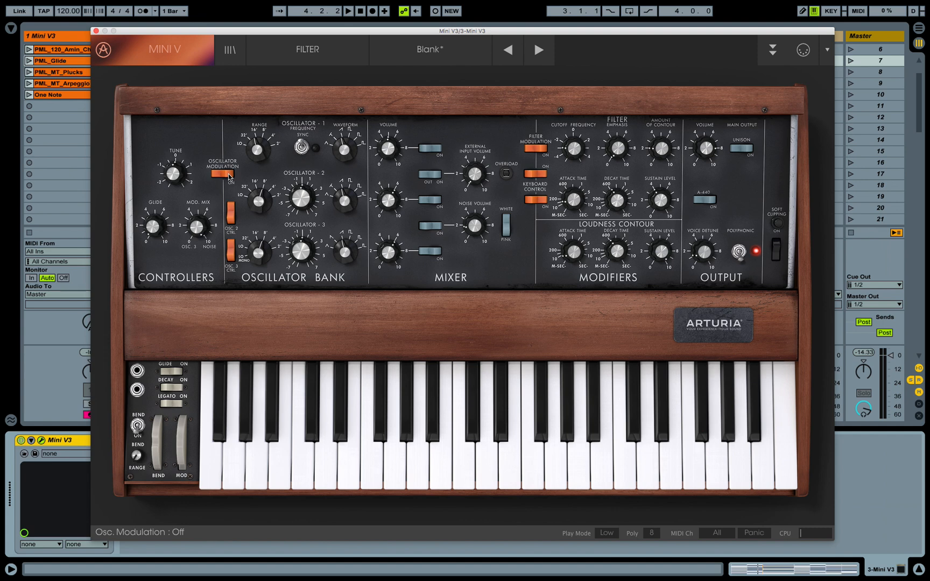
- Enable oscillator modulation and push the MOD wheel so noise wobbles the pitch
left_click(228, 175)
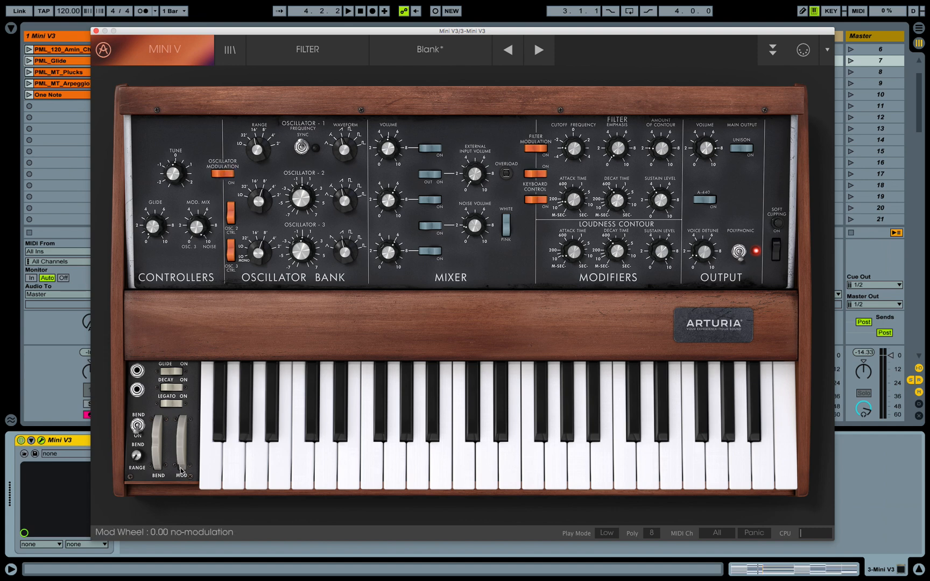
left_click(349, 10)
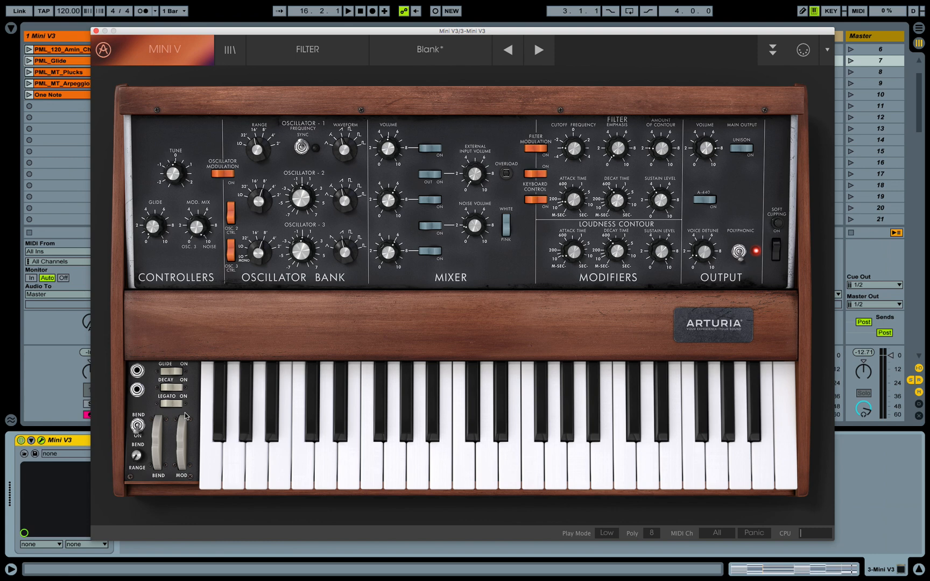
mouse_move(530, 358)
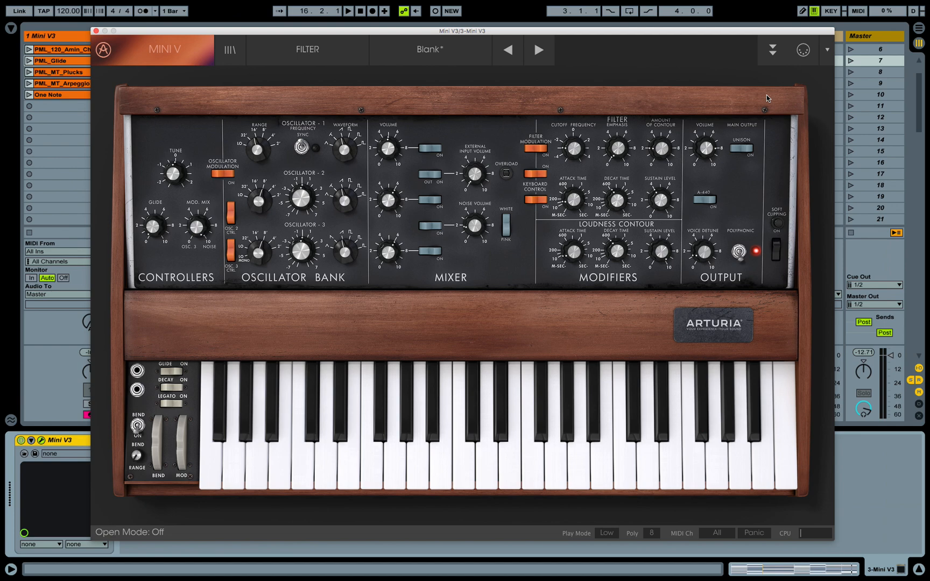
left_click(772, 49)
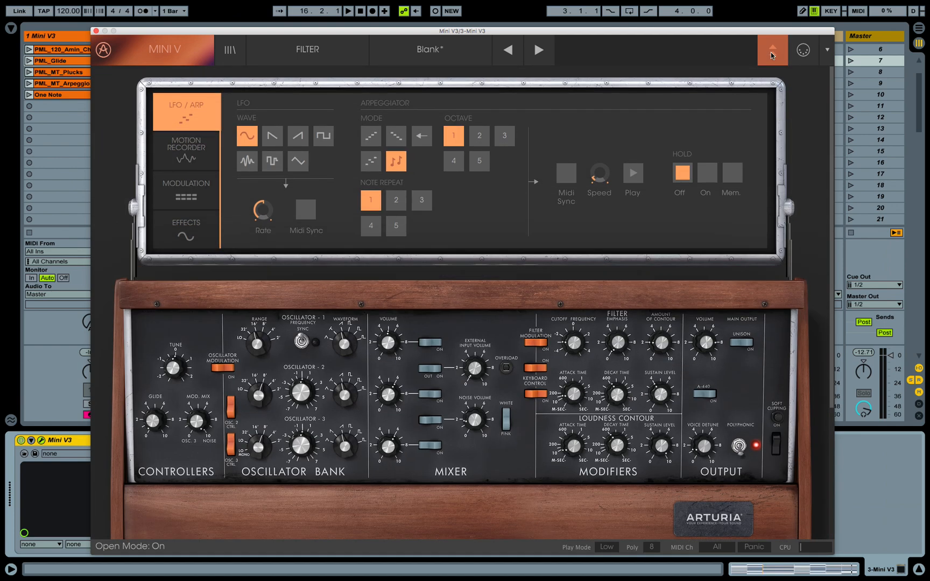
left_click(772, 50)
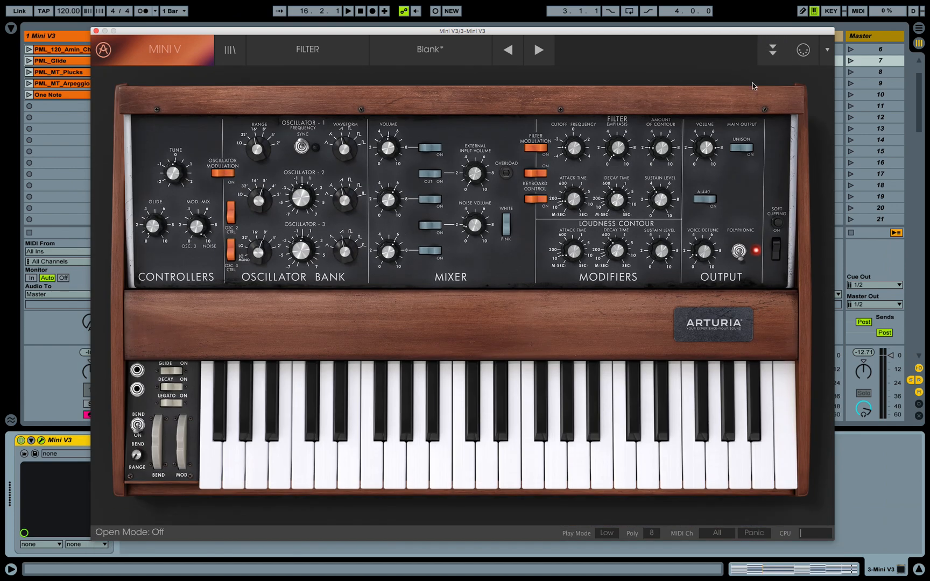